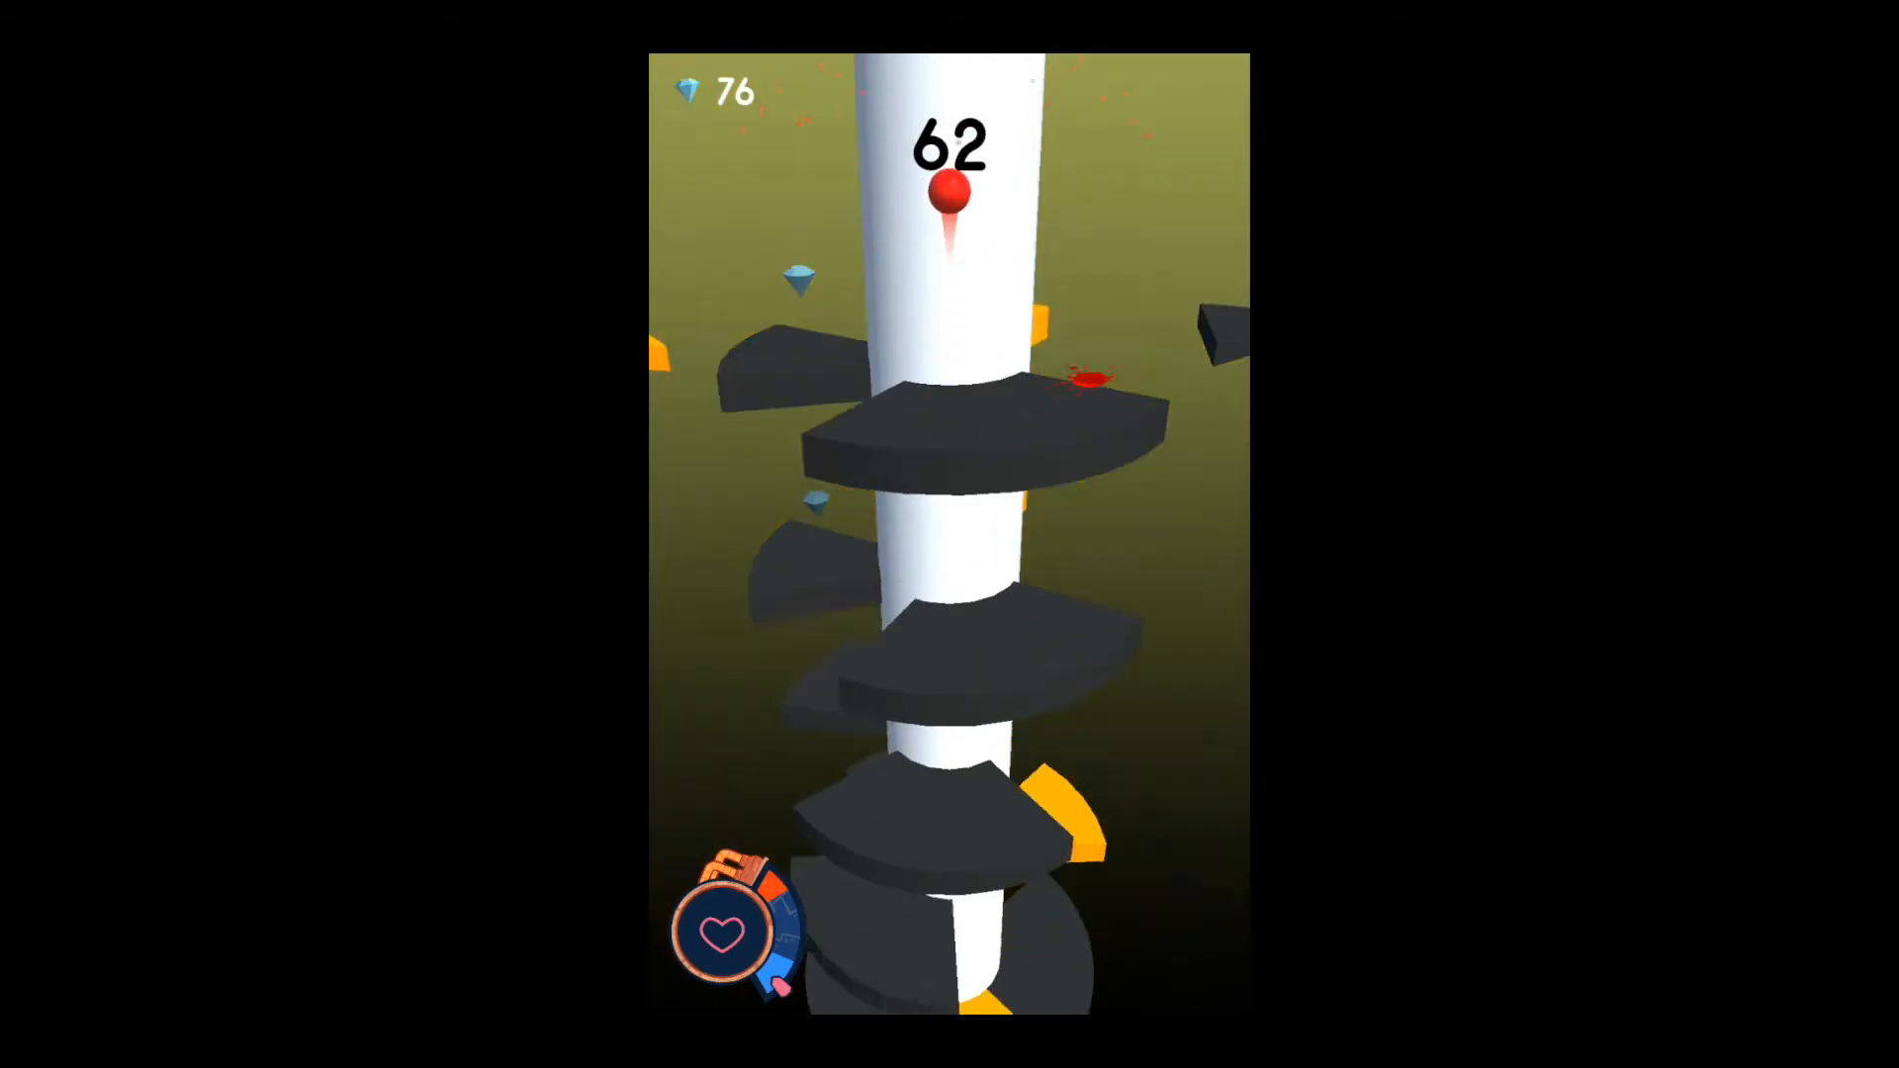
Rotate the helix so the ball drops through gaps, reaching score 62 and 77 gems
left_click(950, 485)
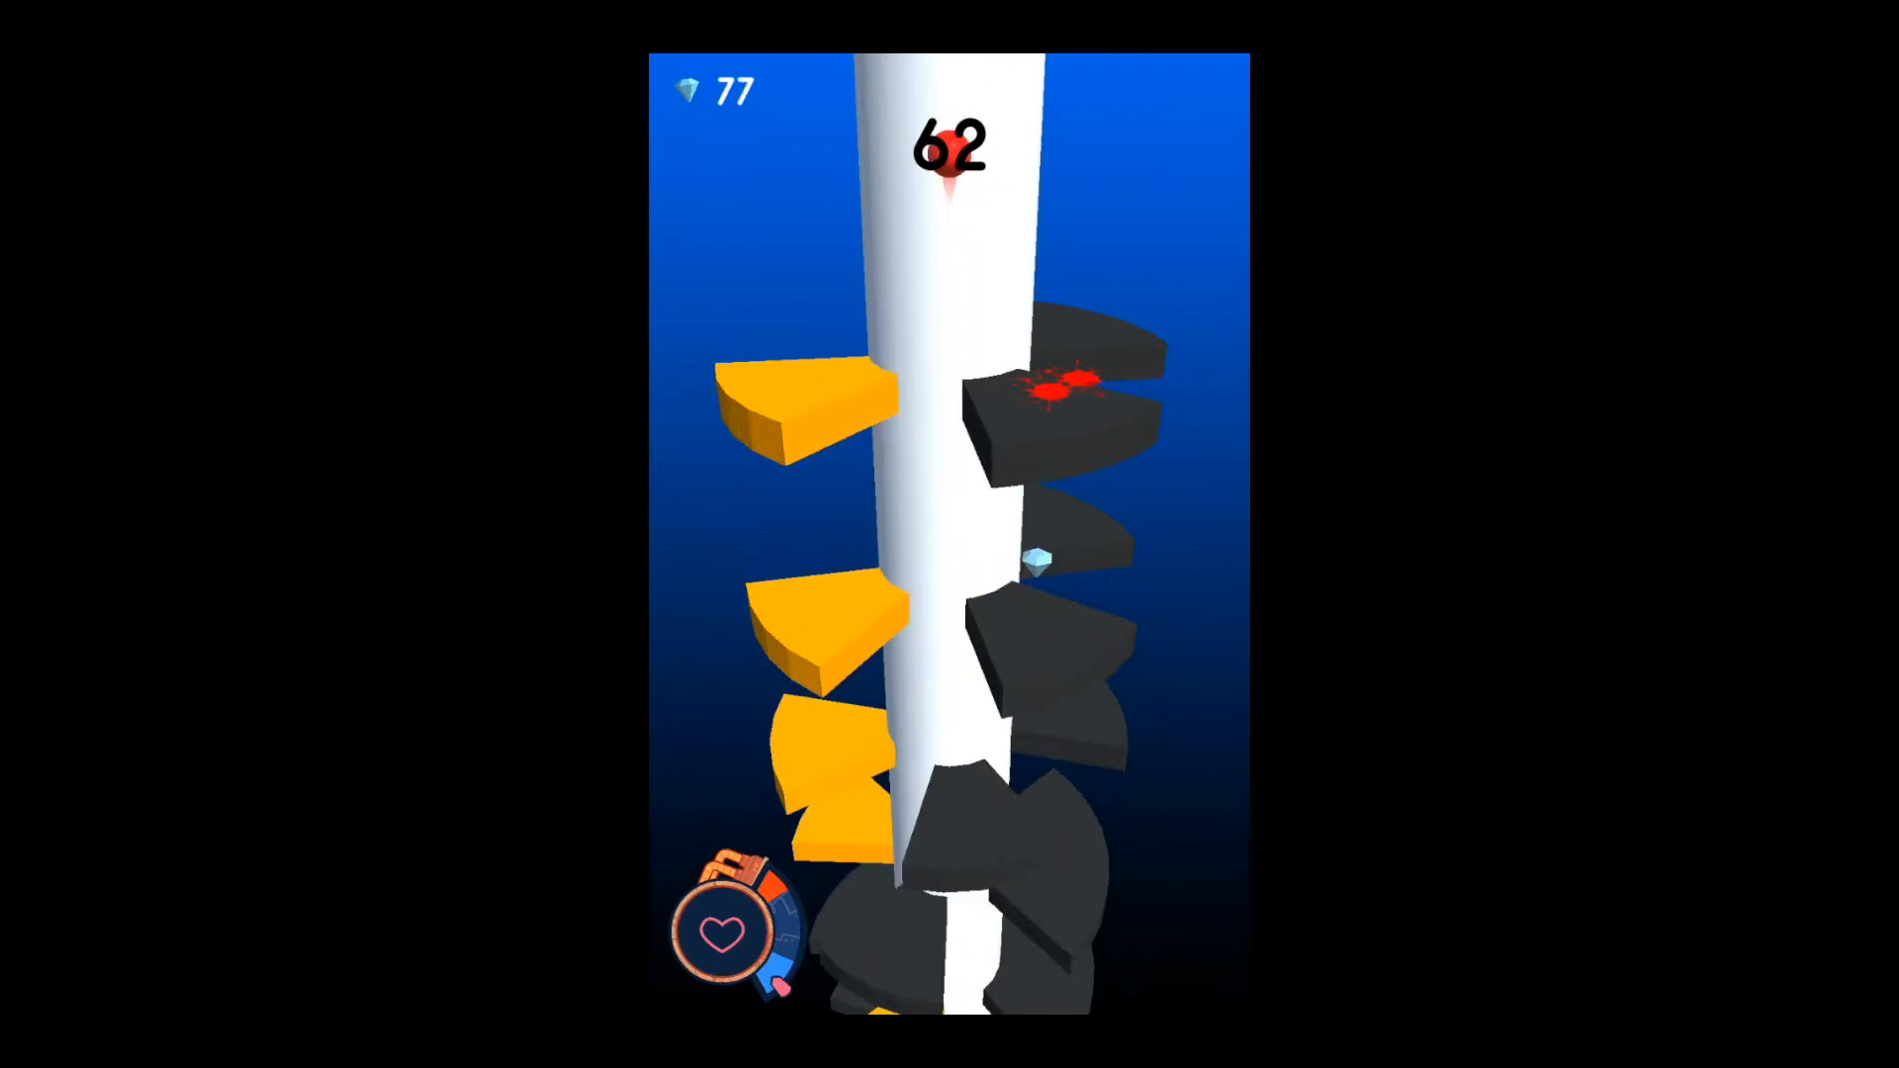